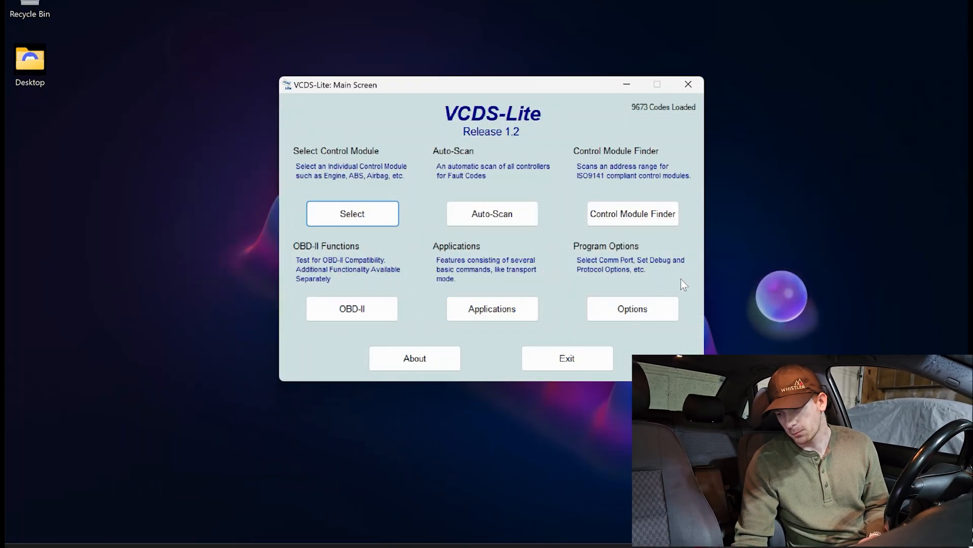
Step: Bring up program Options and acknowledge that saving is disabled until the interface is tested
left_click(632, 308)
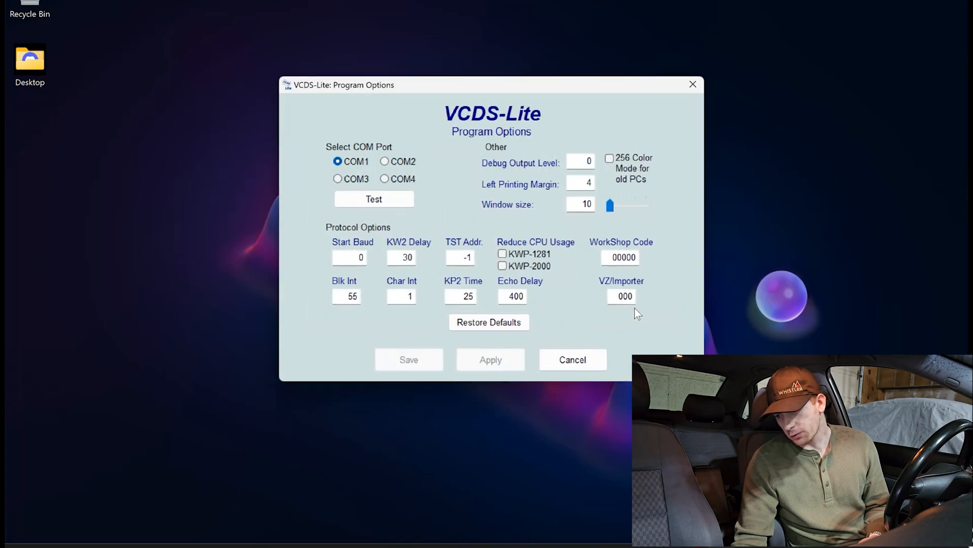
left_click(409, 359)
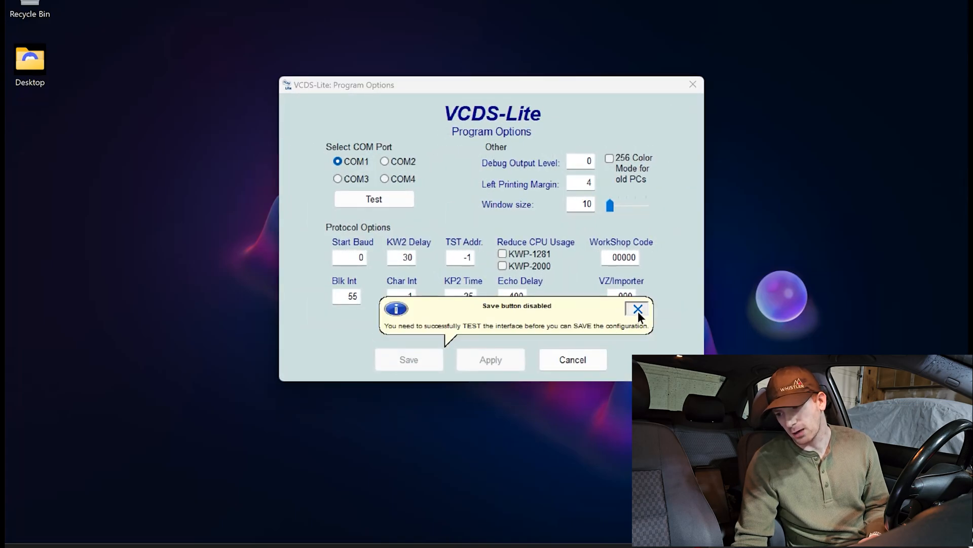
left_click(636, 309)
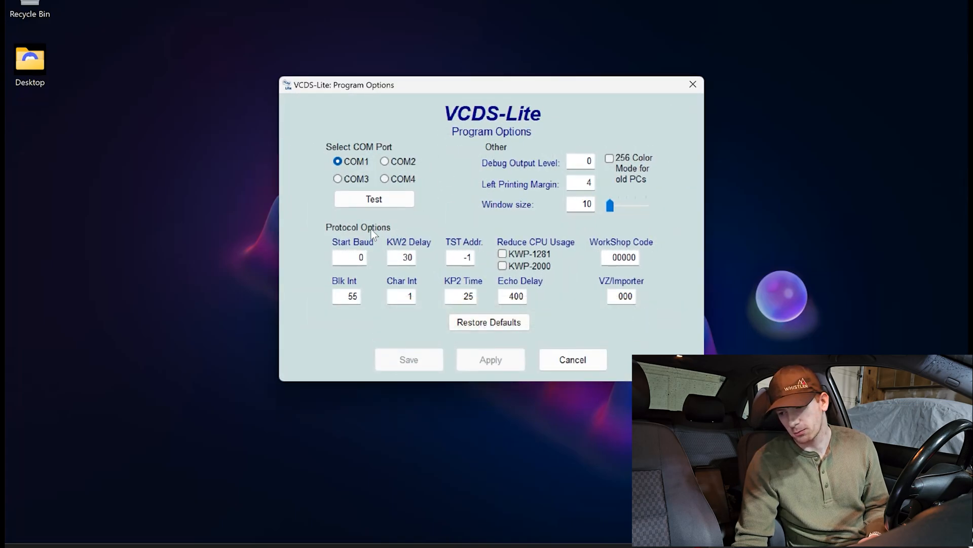
Step: Run the port test on COM1, confirming the interface is found with good latency
left_click(374, 199)
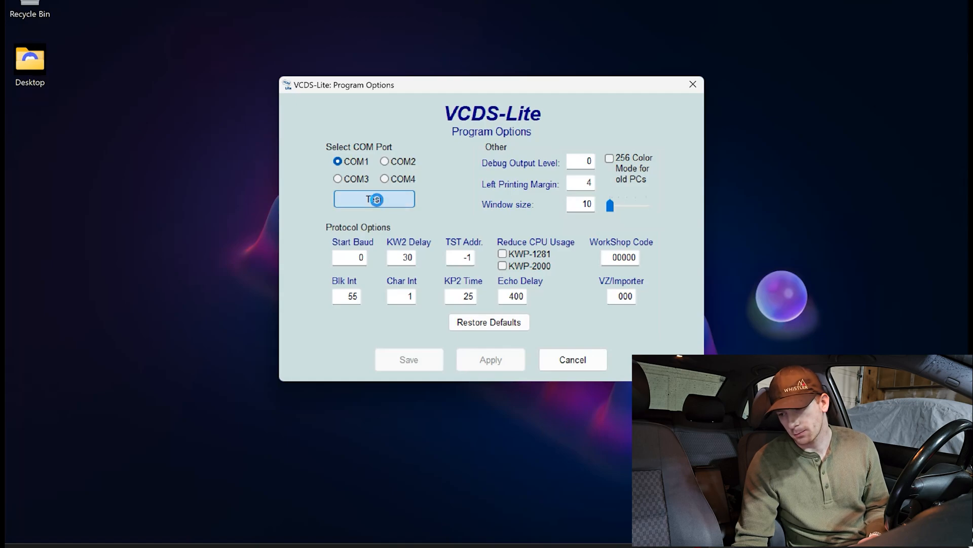
left_click(374, 199)
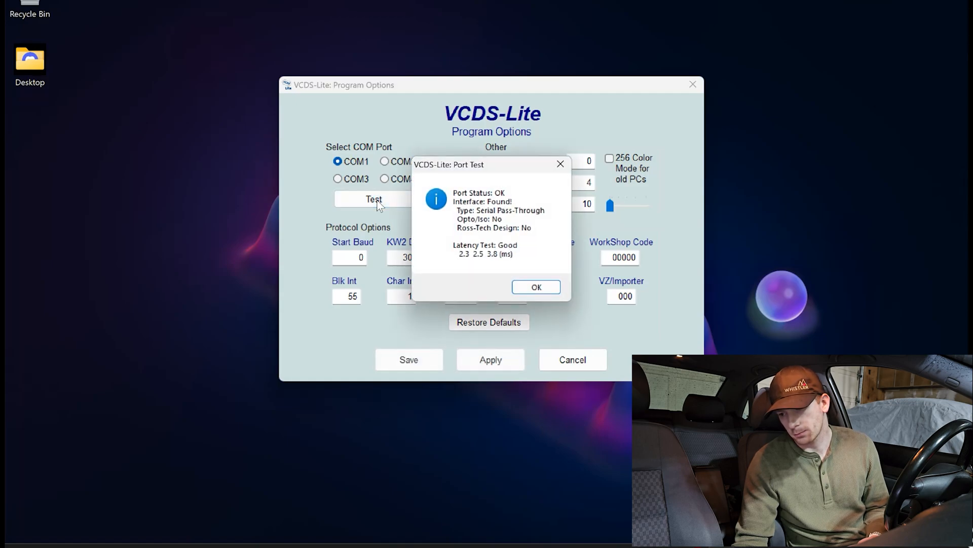
mouse_move(509, 231)
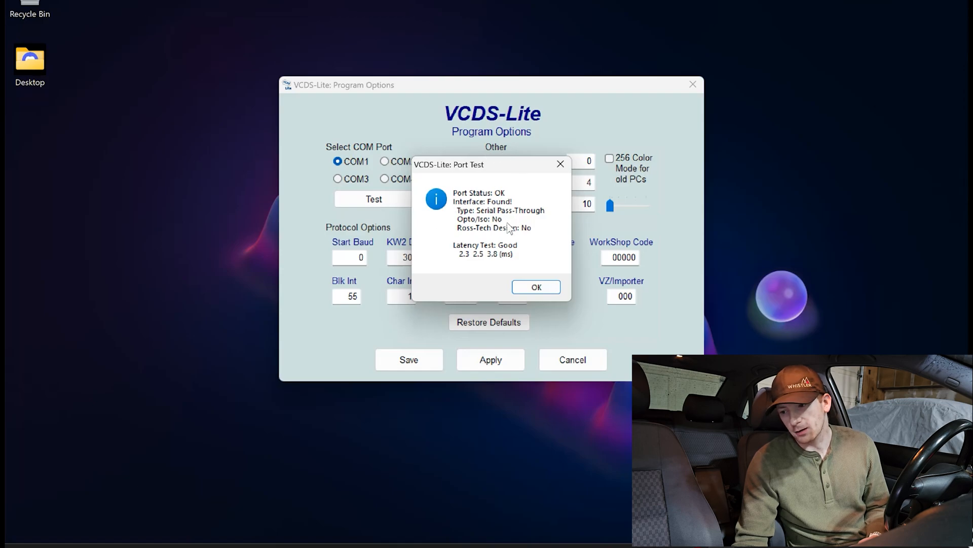
mouse_move(449, 248)
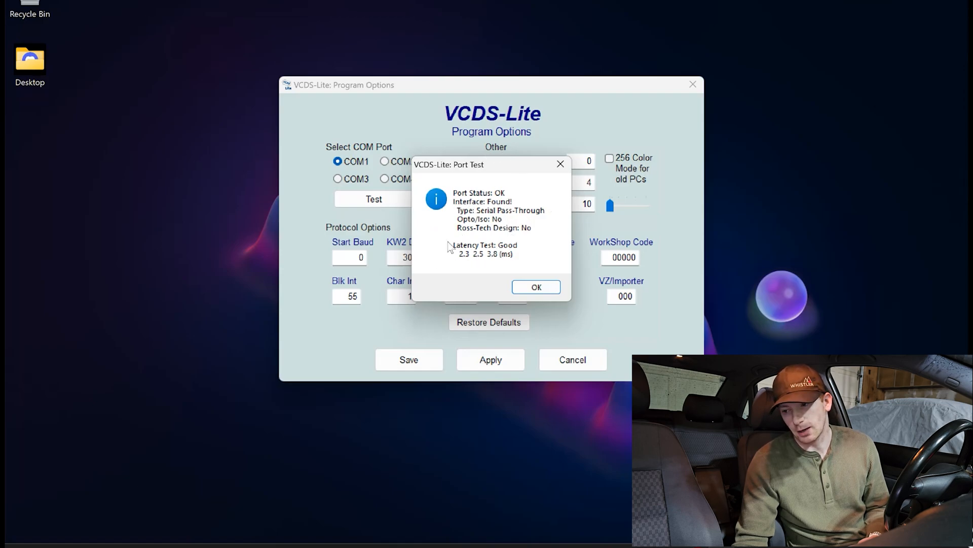
mouse_move(474, 233)
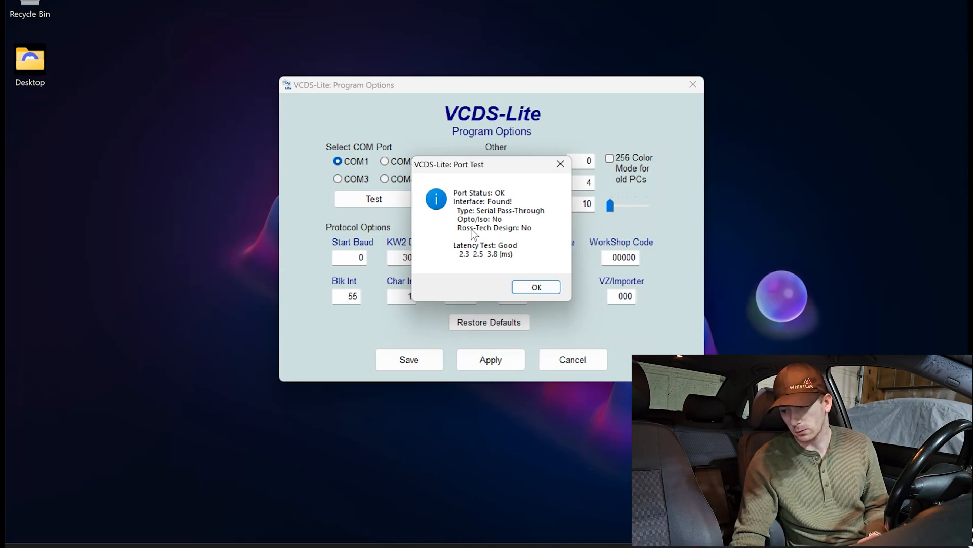
mouse_move(536, 286)
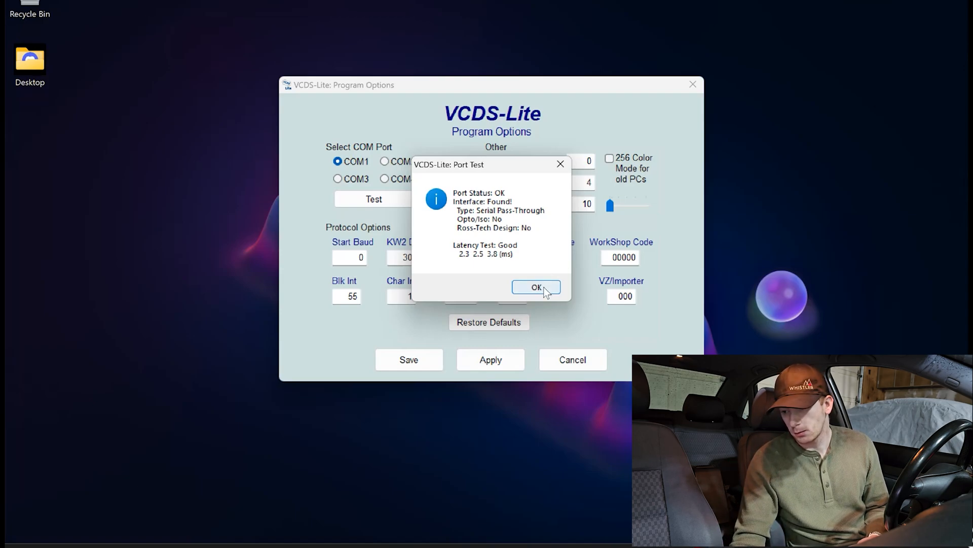
left_click(535, 286)
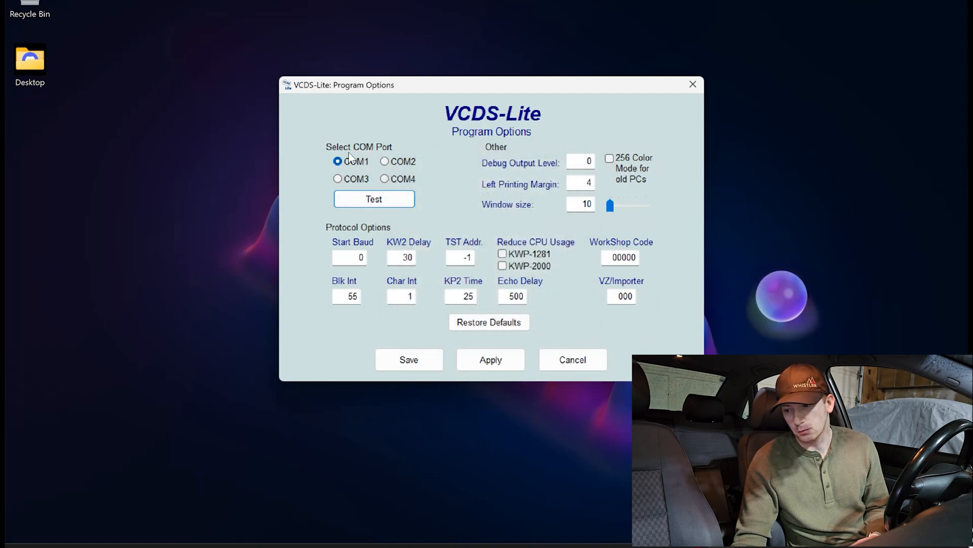
mouse_move(421, 231)
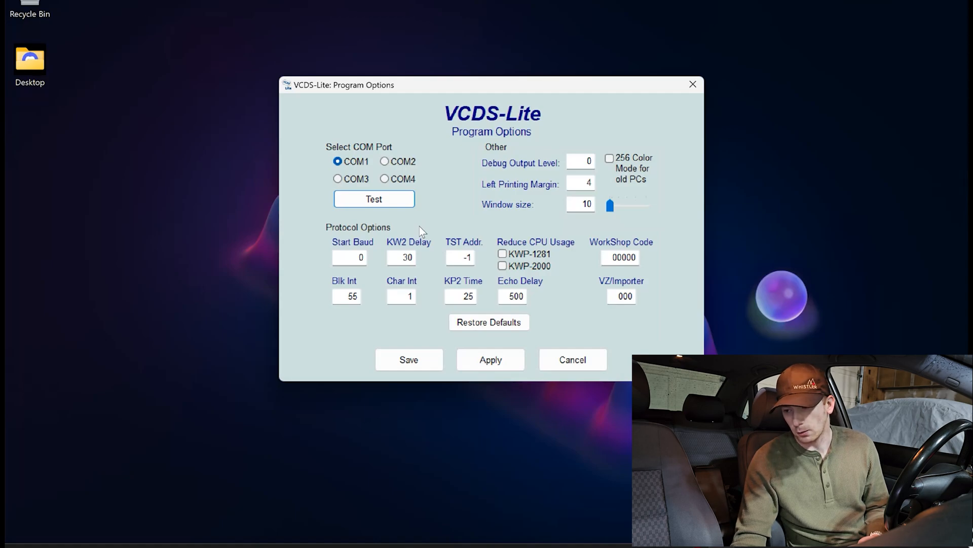
mouse_move(605, 244)
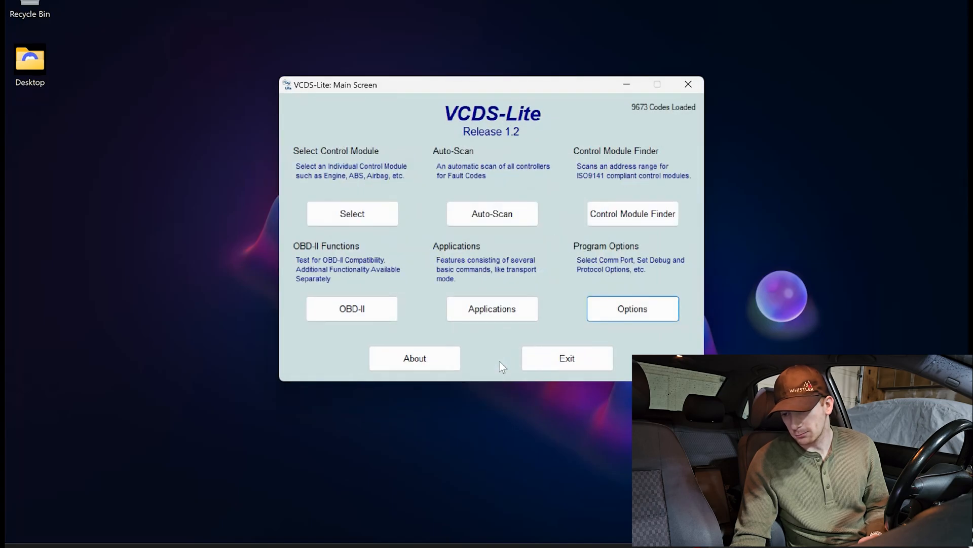
mouse_move(351, 233)
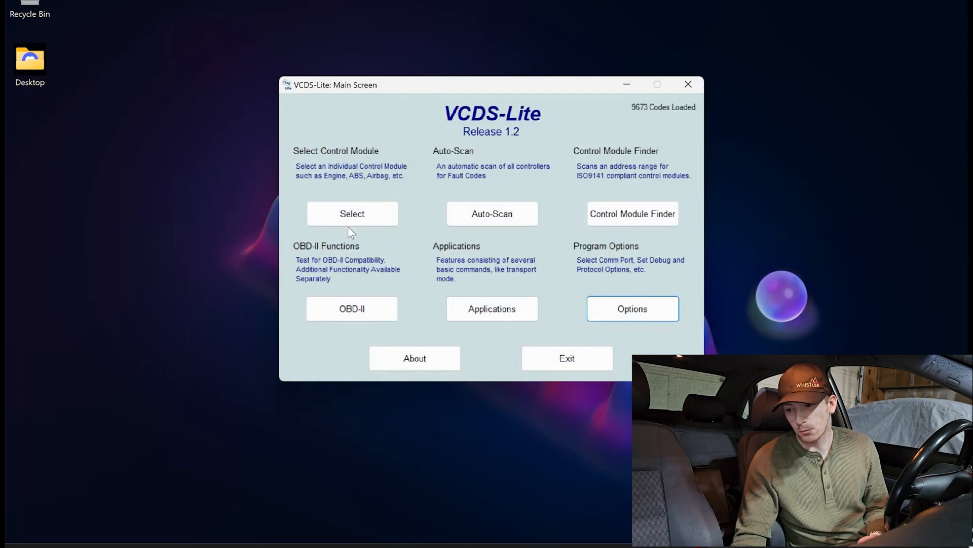
mouse_move(336, 190)
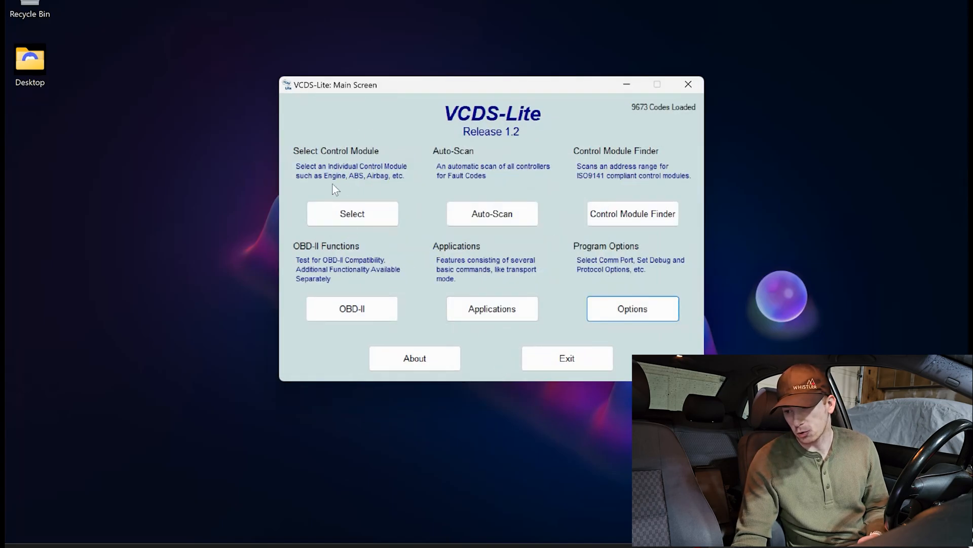
Step: Connect to control module 35 Central Locks from the Common module list
left_click(352, 213)
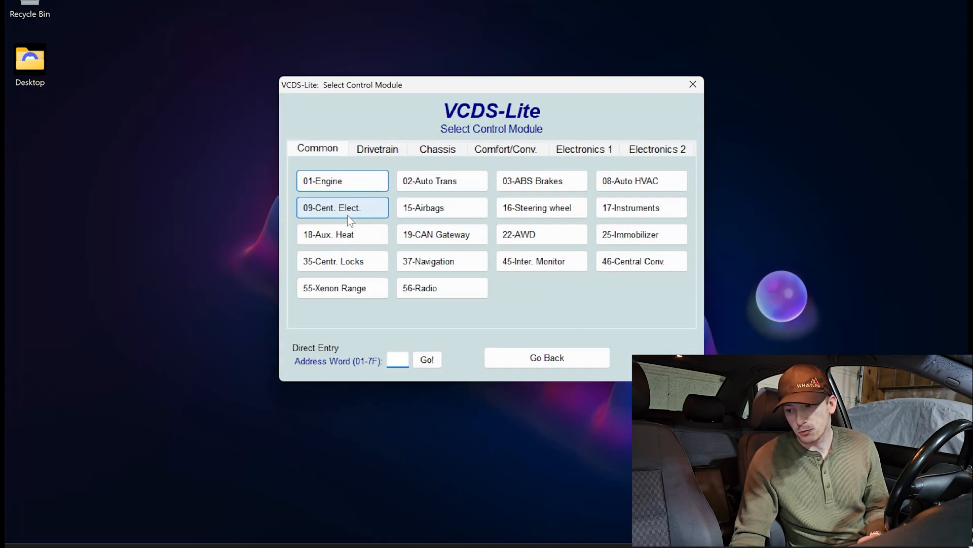
left_click(397, 359)
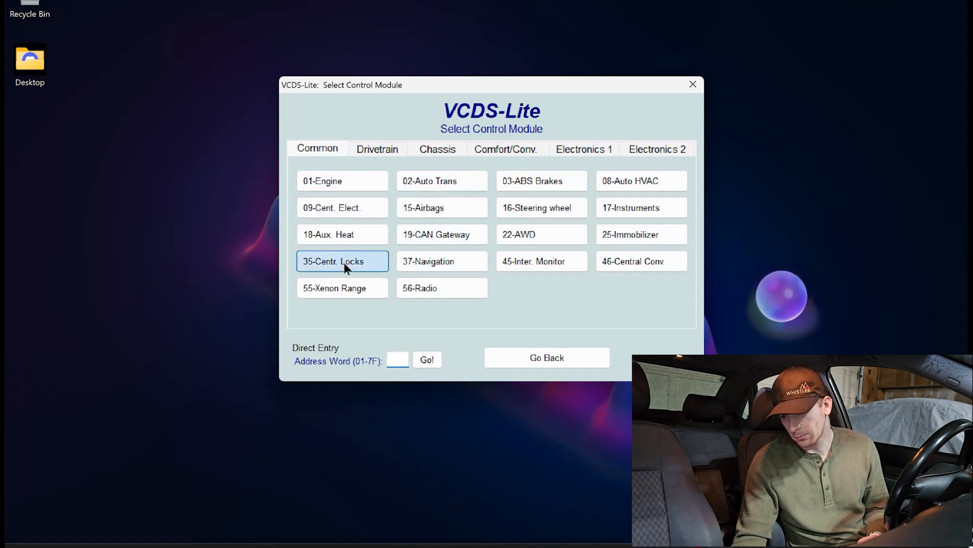
left_click(342, 261)
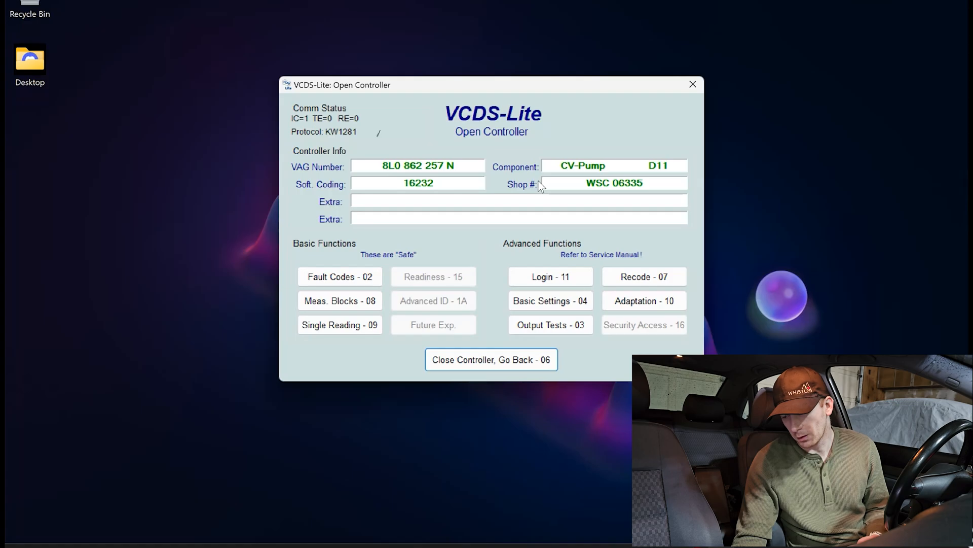
mouse_move(646, 276)
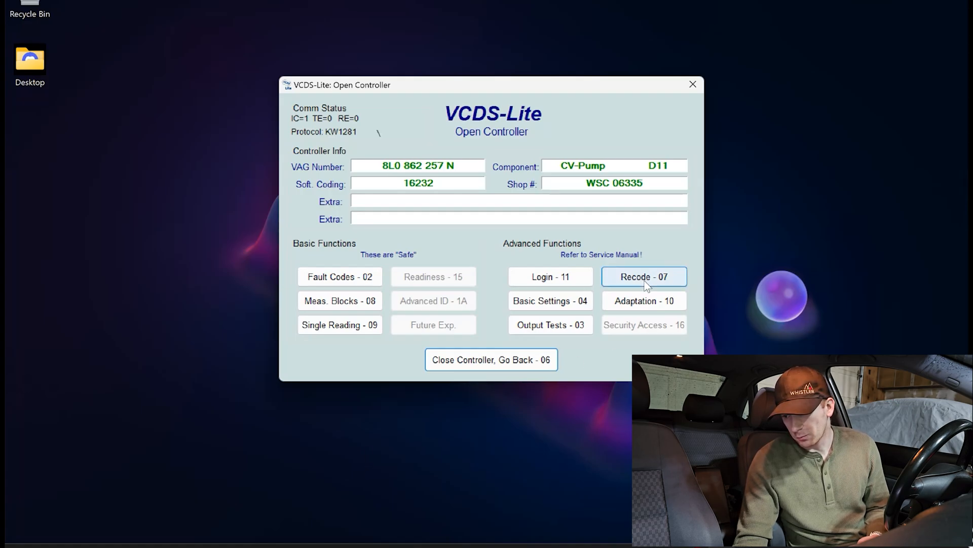
Step: Start Recode - 07 for Central Locks, showing coding 16232 and workshop code 06335
left_click(644, 276)
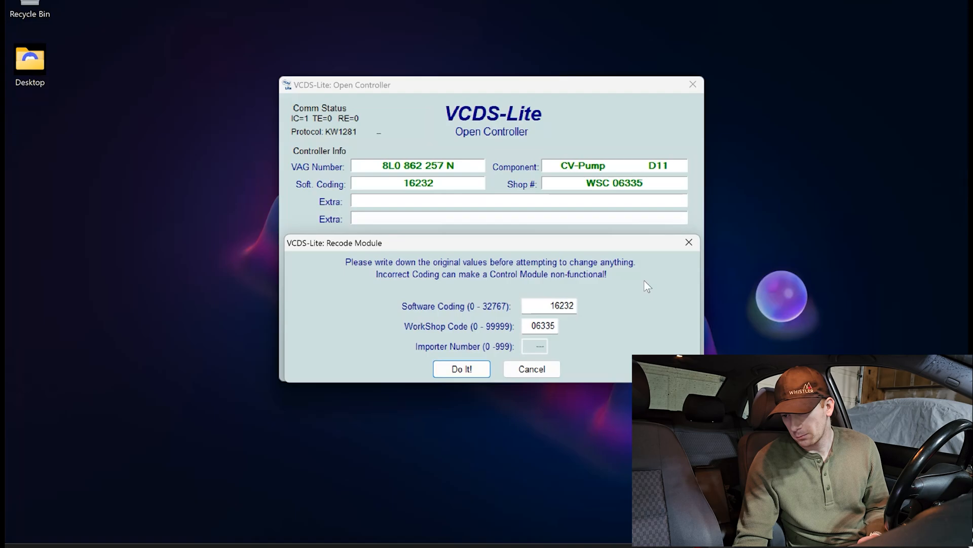
mouse_move(577, 150)
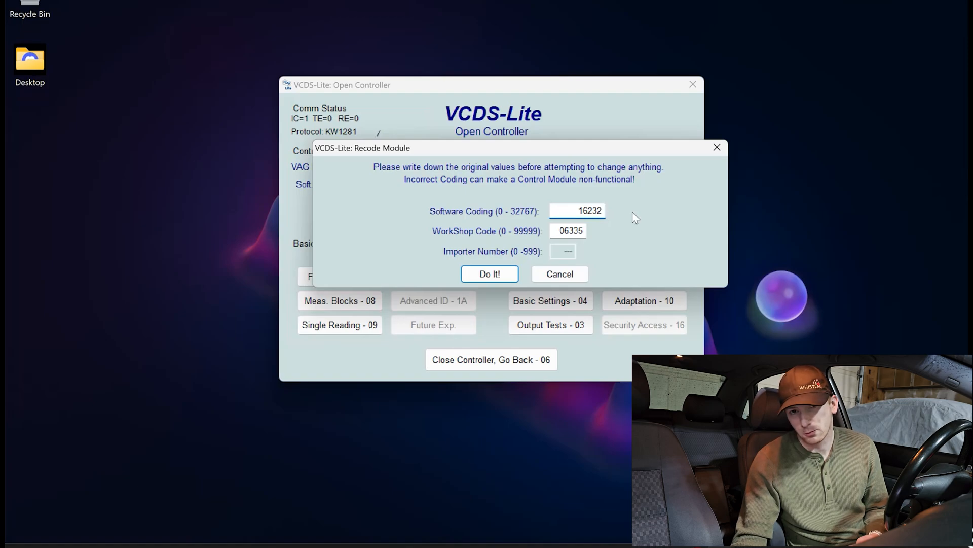
left_click(577, 211)
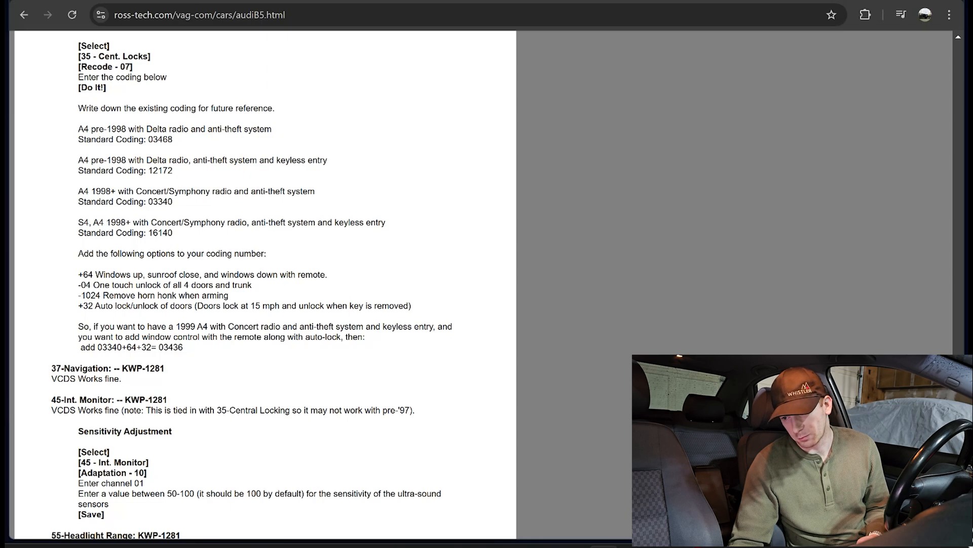
Step: Select the existing software coding value so it can be replaced
double_click(159, 233)
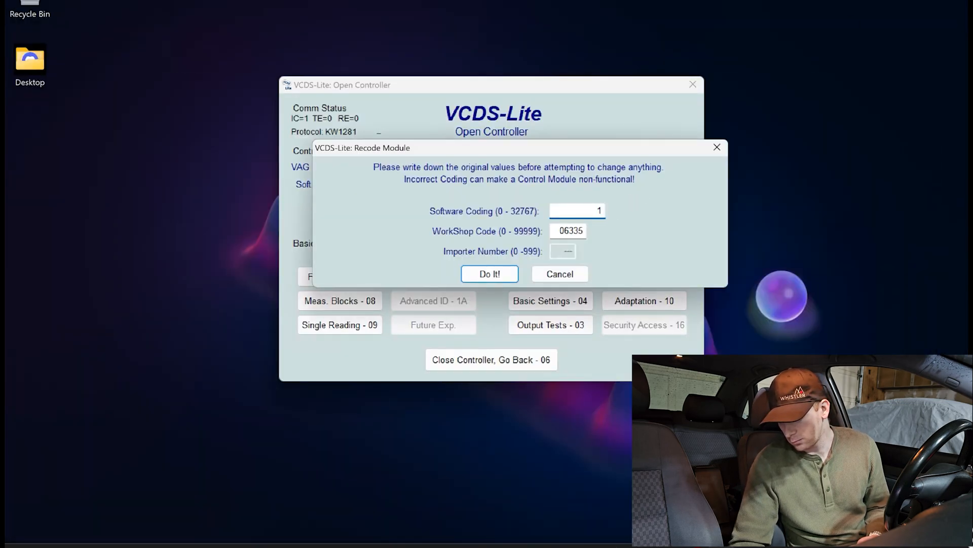
Step: Write software coding 16140 to the Central Locks module with Do It!
type("16140")
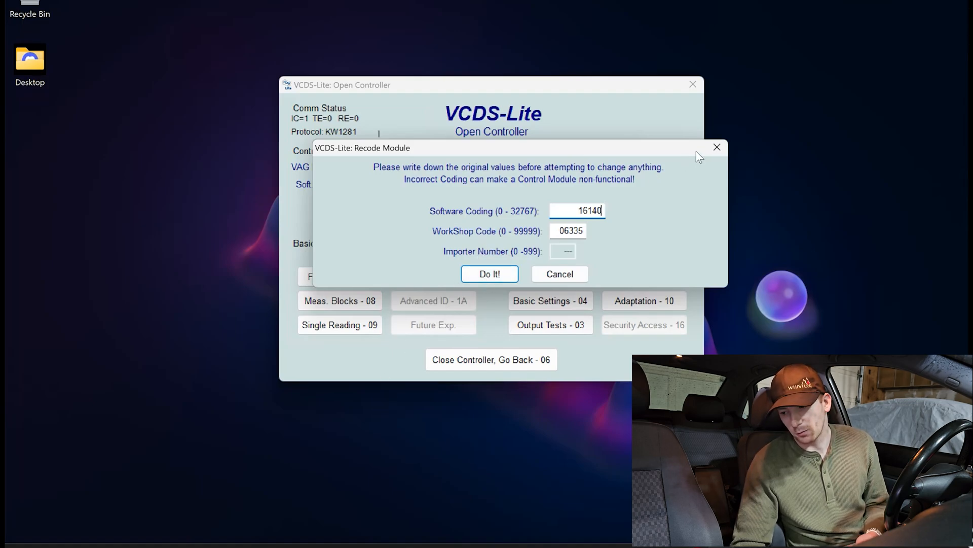
mouse_move(461, 295)
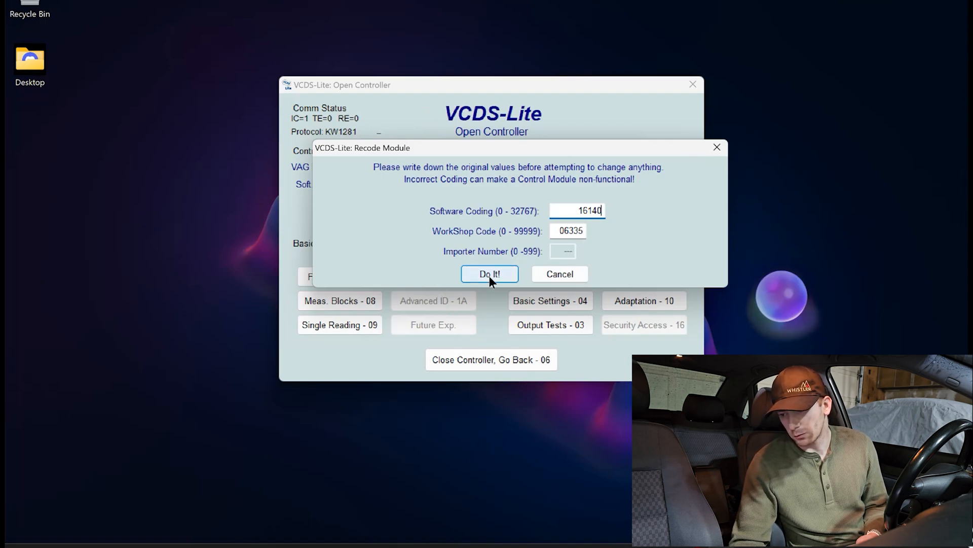
left_click(488, 274)
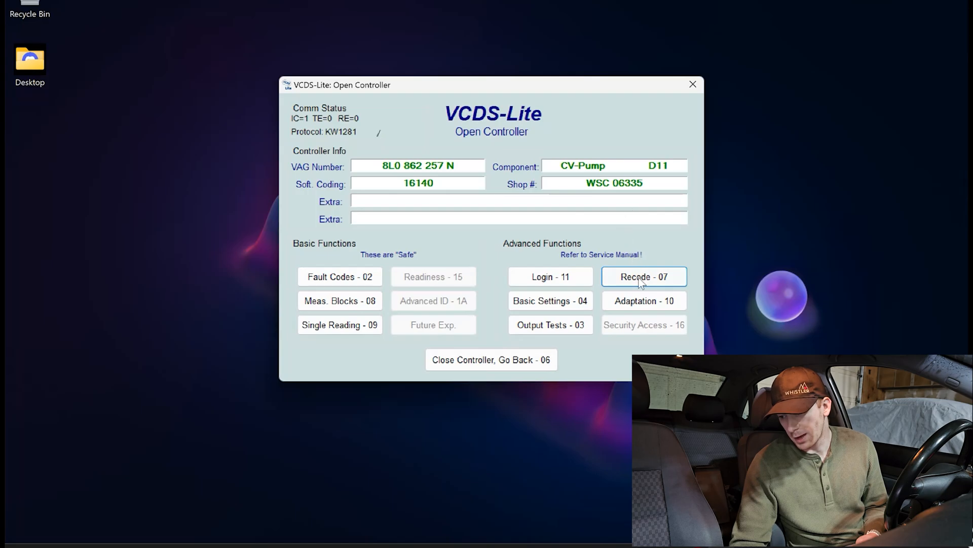
Step: Reopen Recode - 07 prefilled with 16140 and dismiss the registered-version notice
left_click(644, 276)
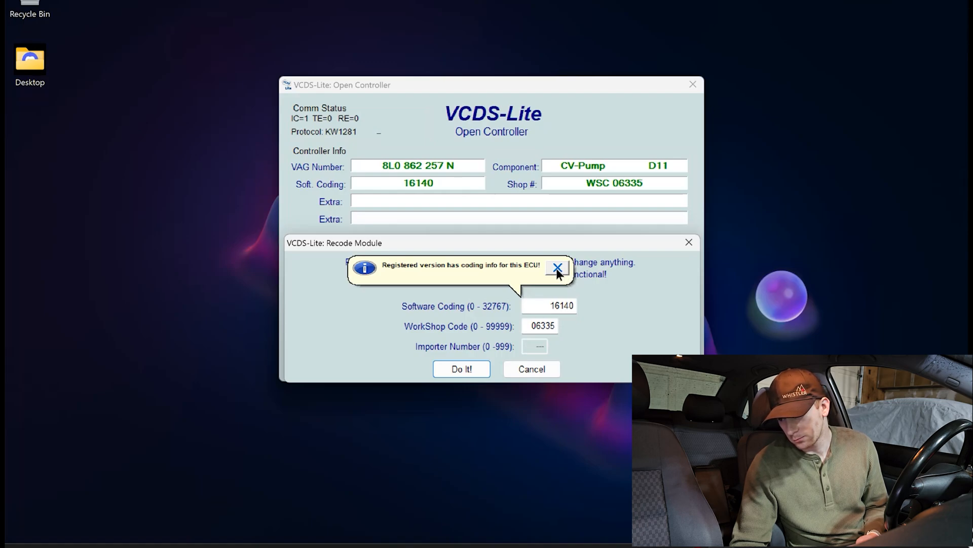
left_click(557, 266)
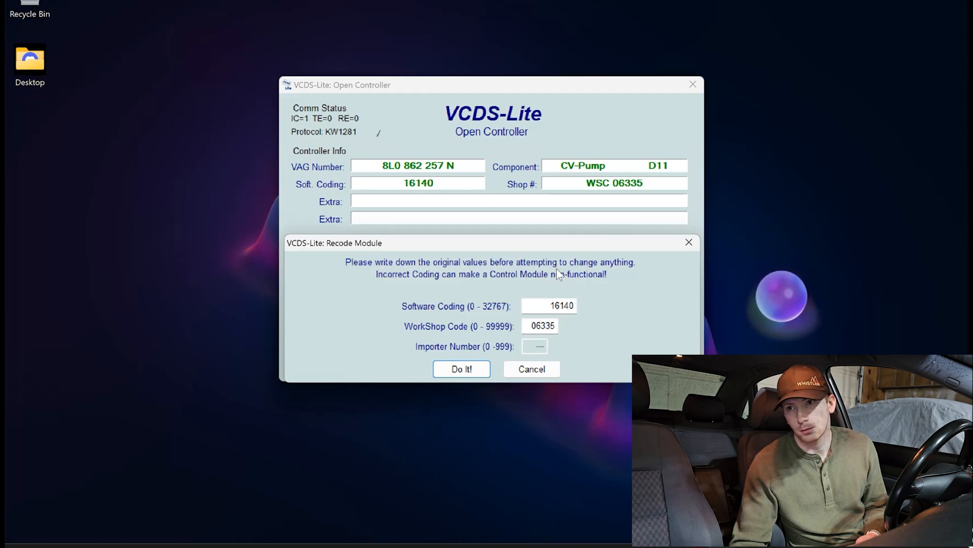
mouse_move(587, 516)
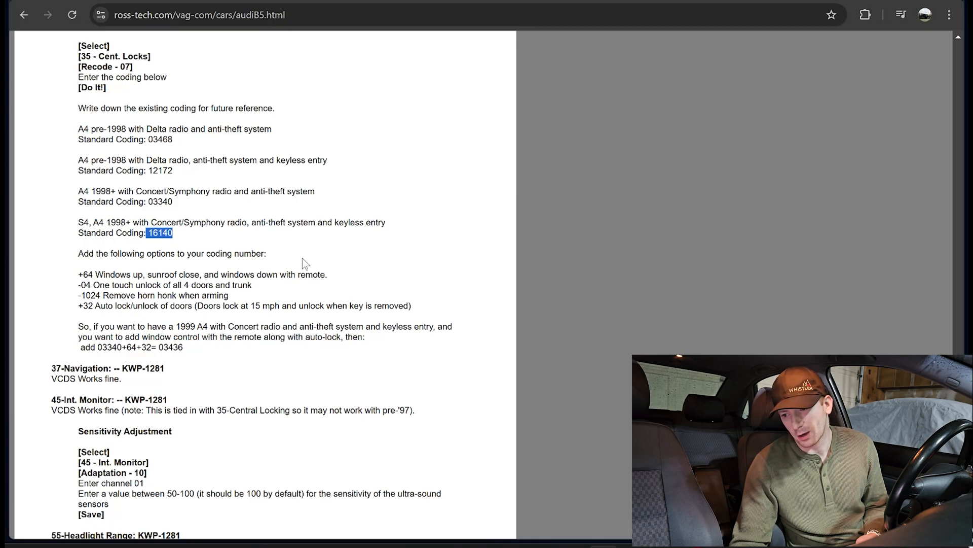
mouse_move(44, 283)
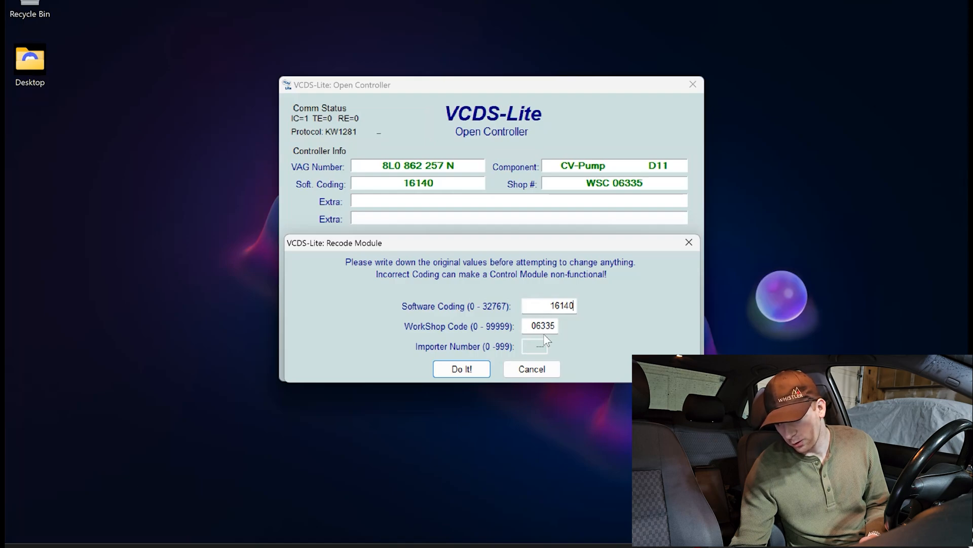
Step: Edit the software coding to 16204 and write it to the module
key("Backspace")
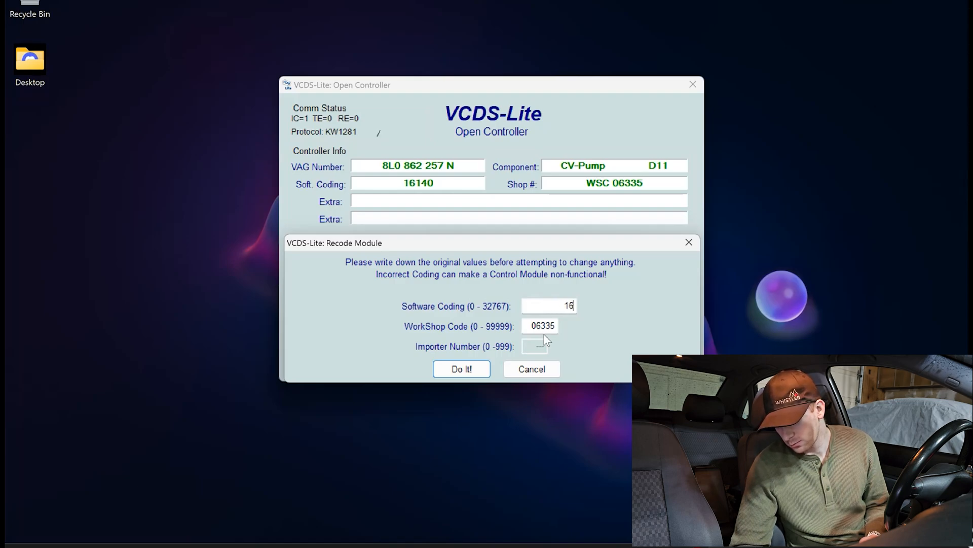
type("2")
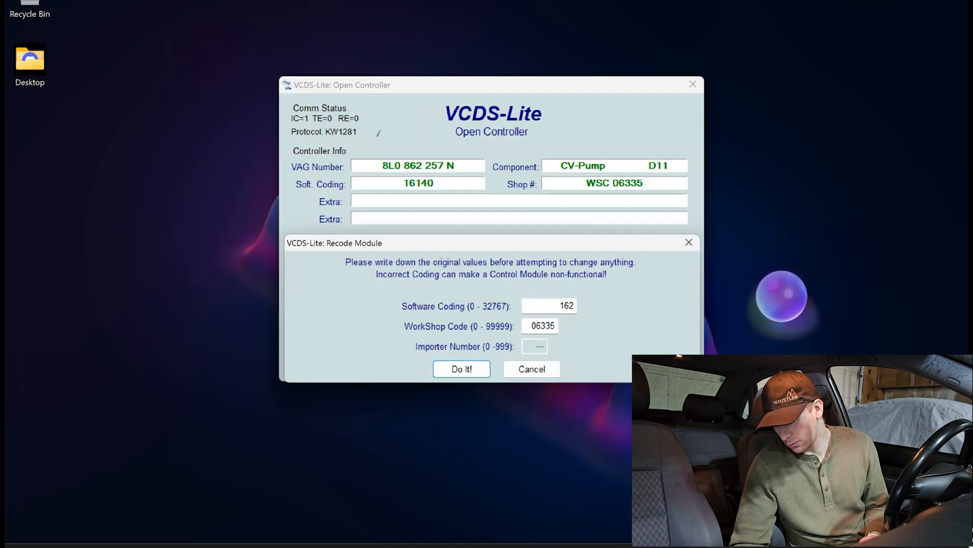
type("04")
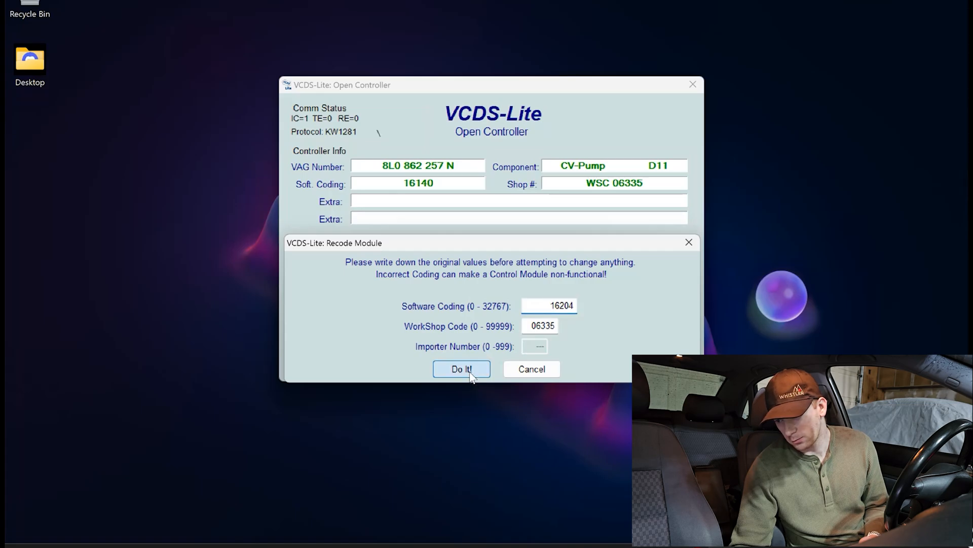
left_click(462, 368)
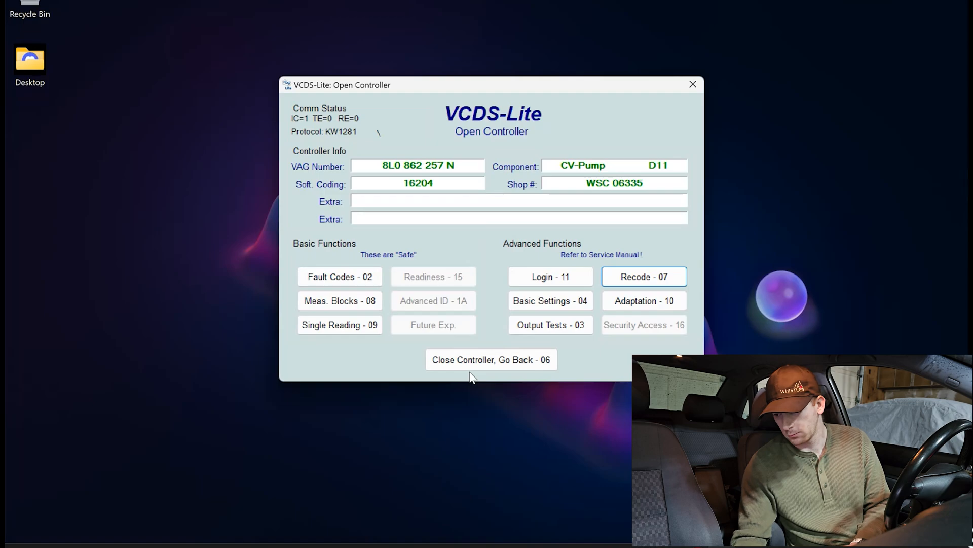
mouse_move(651, 281)
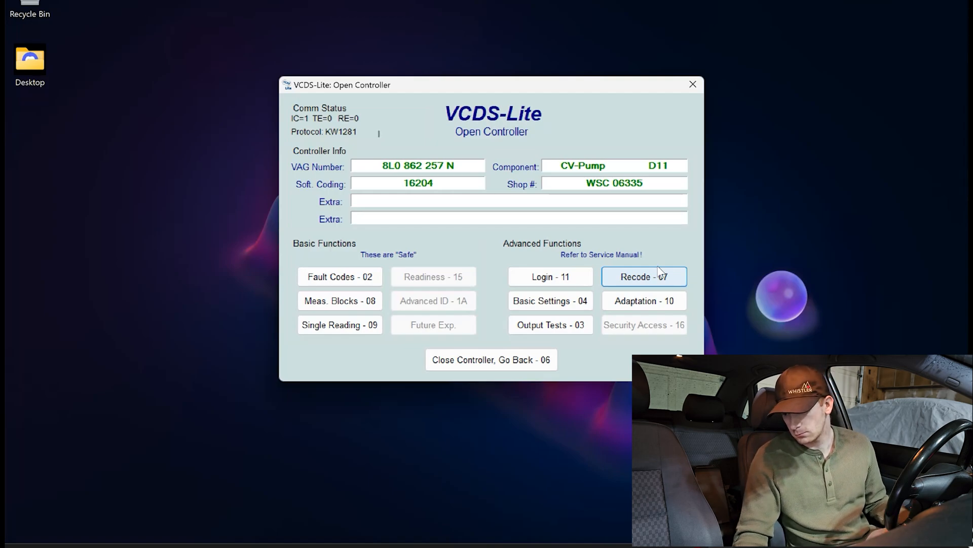
mouse_move(643, 286)
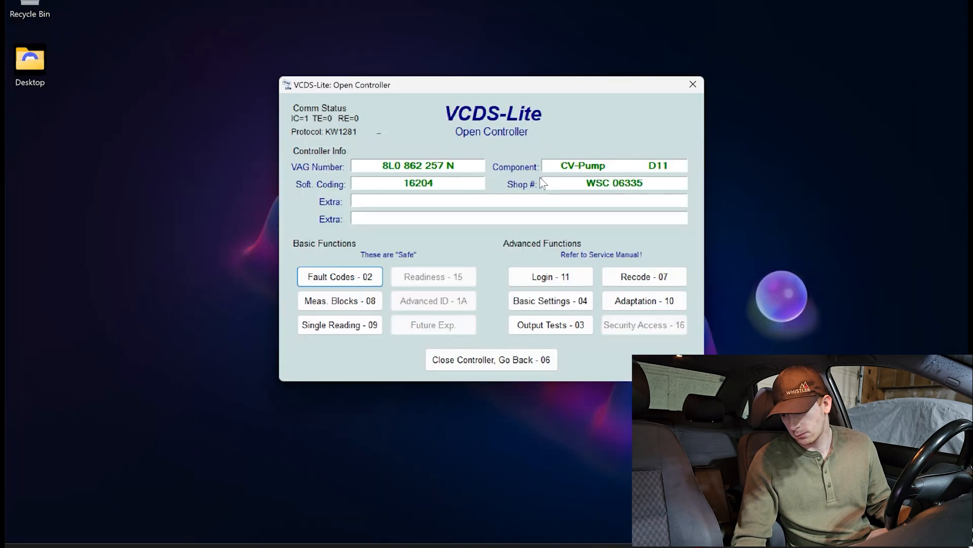
Step: Recode the Central Locks module to software coding 16200
left_click(644, 275)
type("16200")
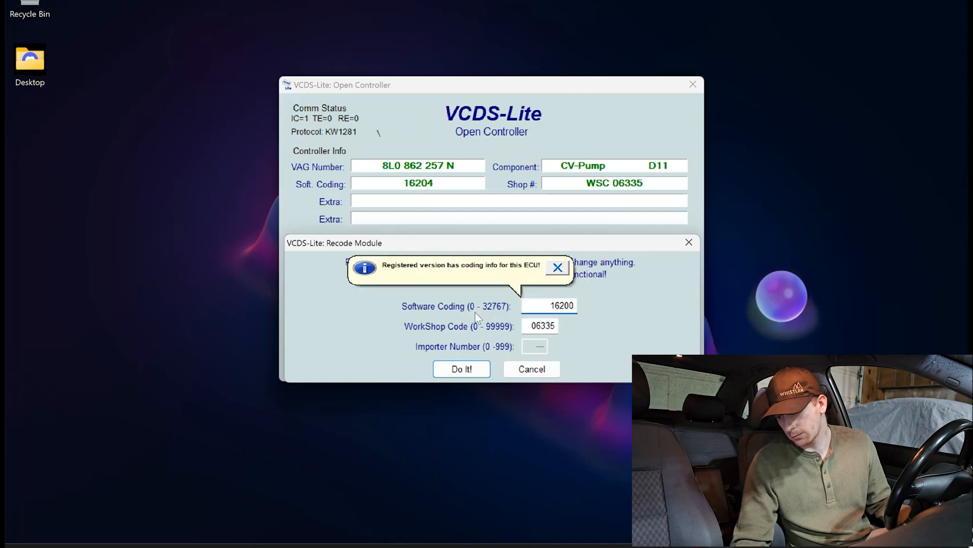
left_click(557, 267)
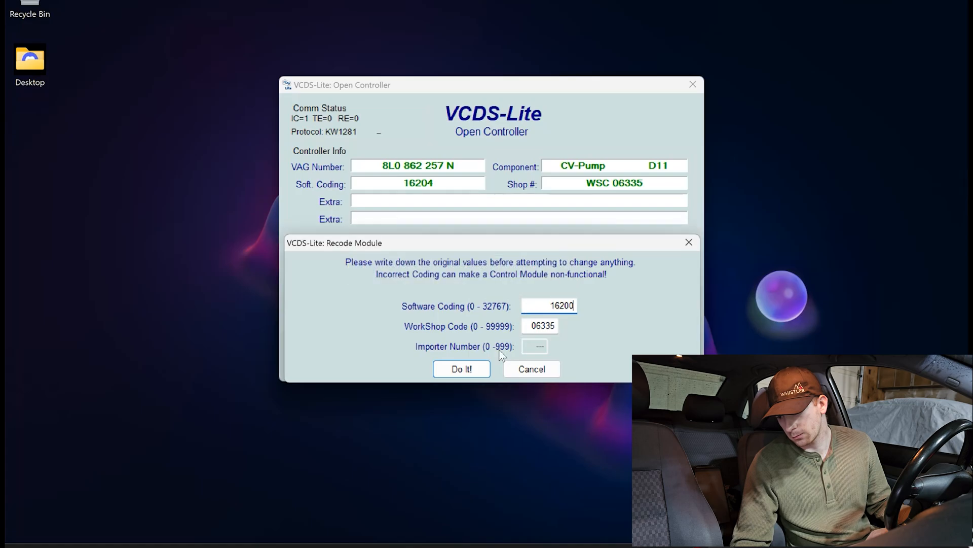
left_click(462, 368)
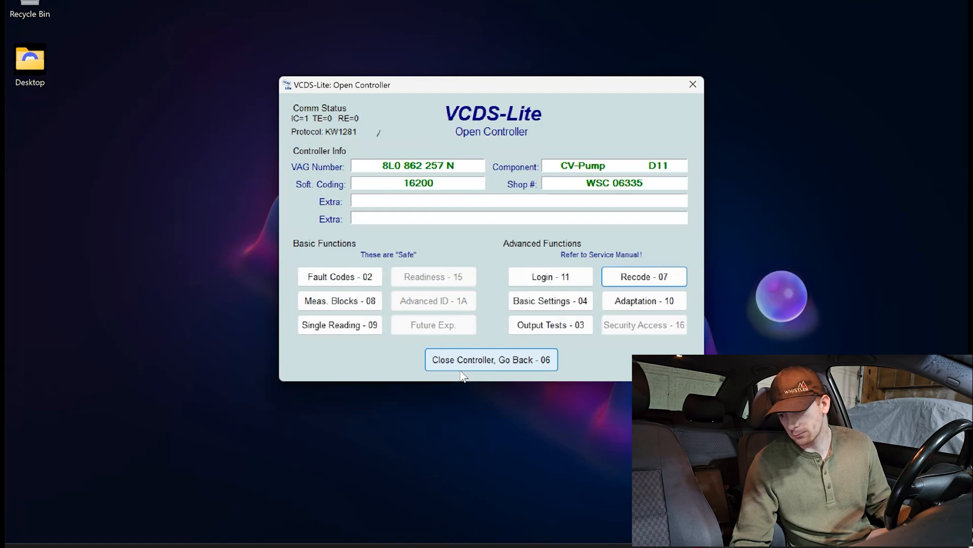
mouse_move(643, 184)
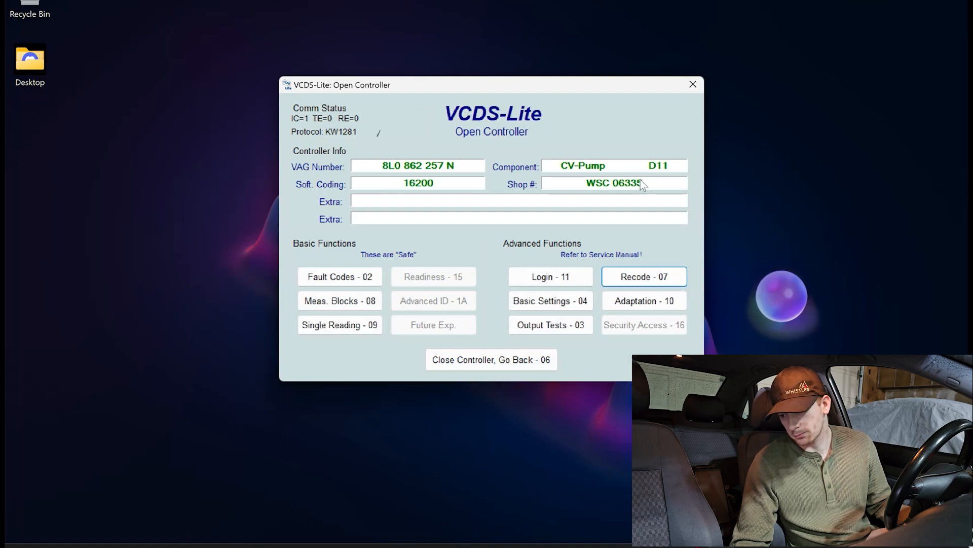
mouse_move(617, 245)
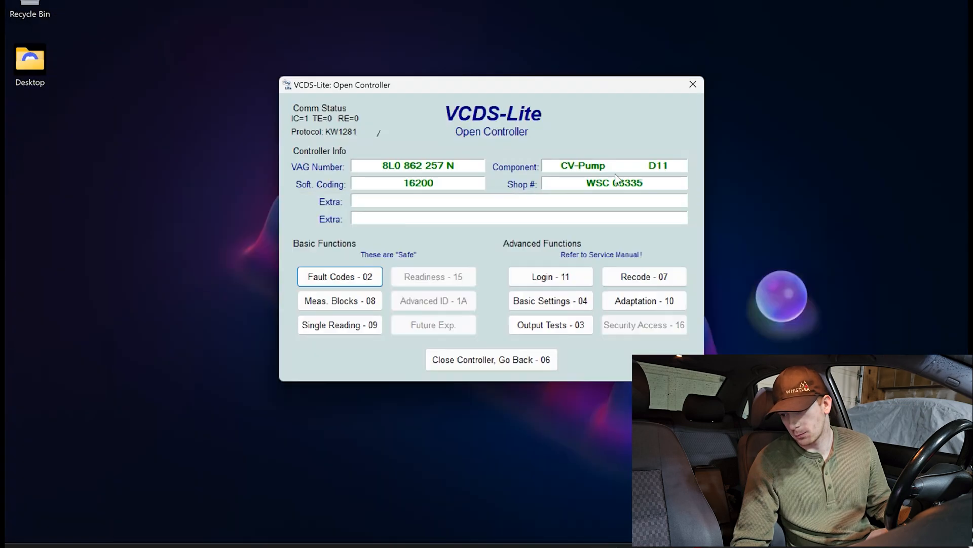
Step: Recode the Central Locks module back to software coding 16232
left_click(644, 275)
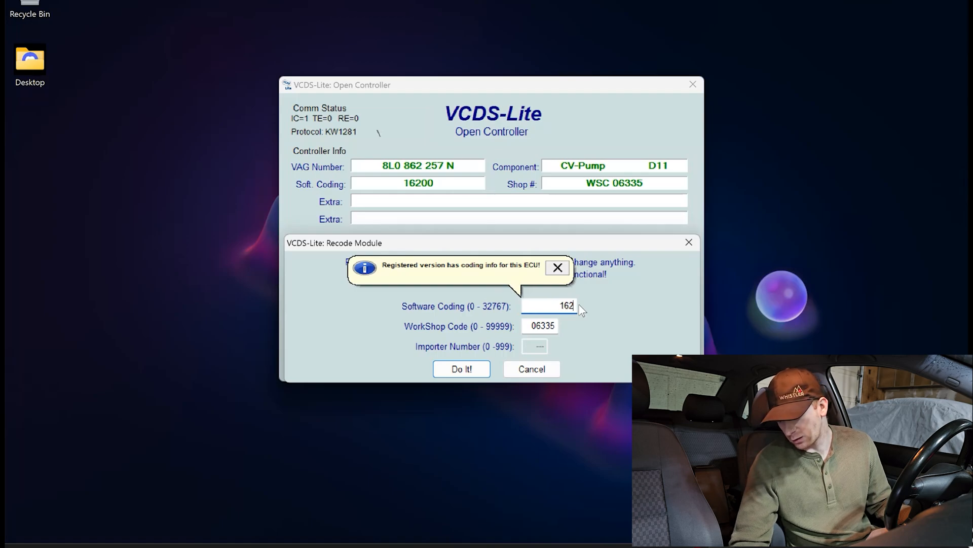
type("32")
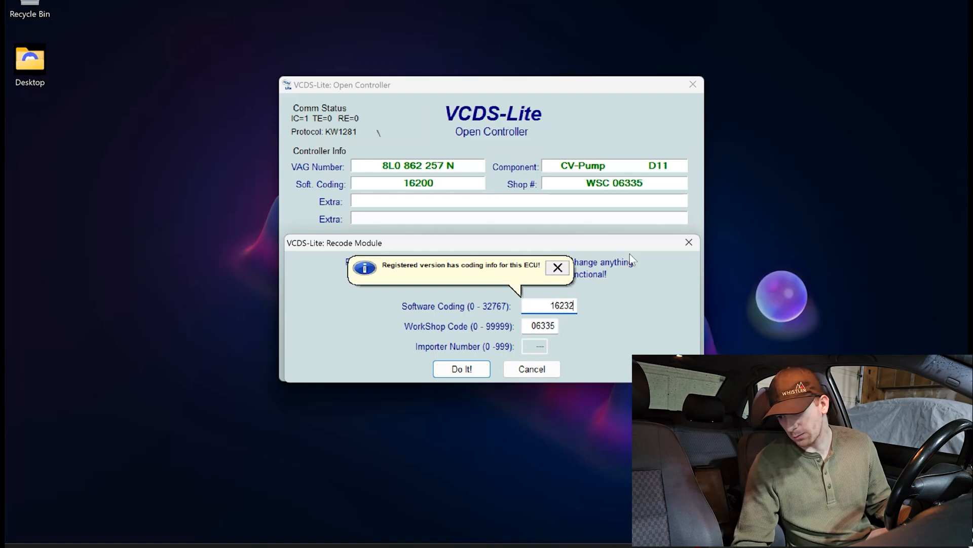
left_click(557, 267)
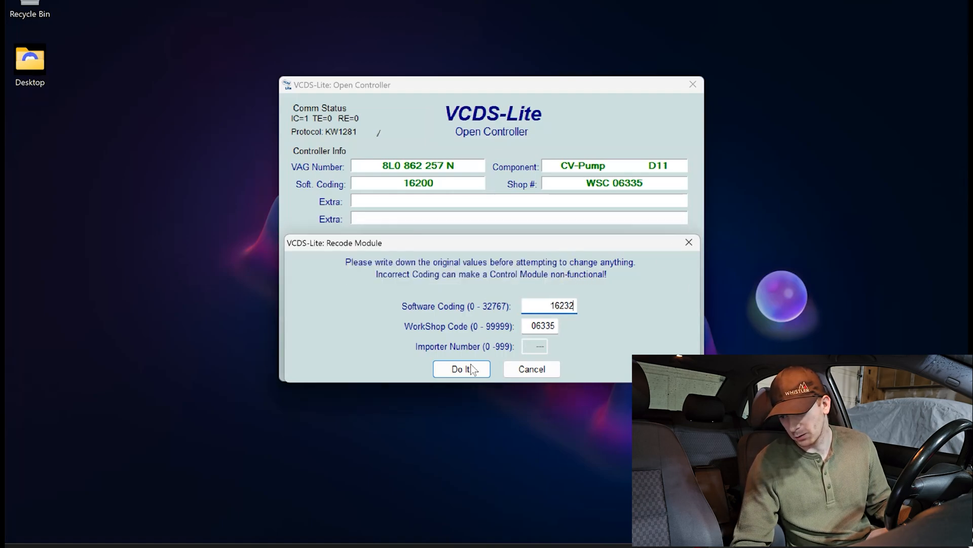
left_click(460, 367)
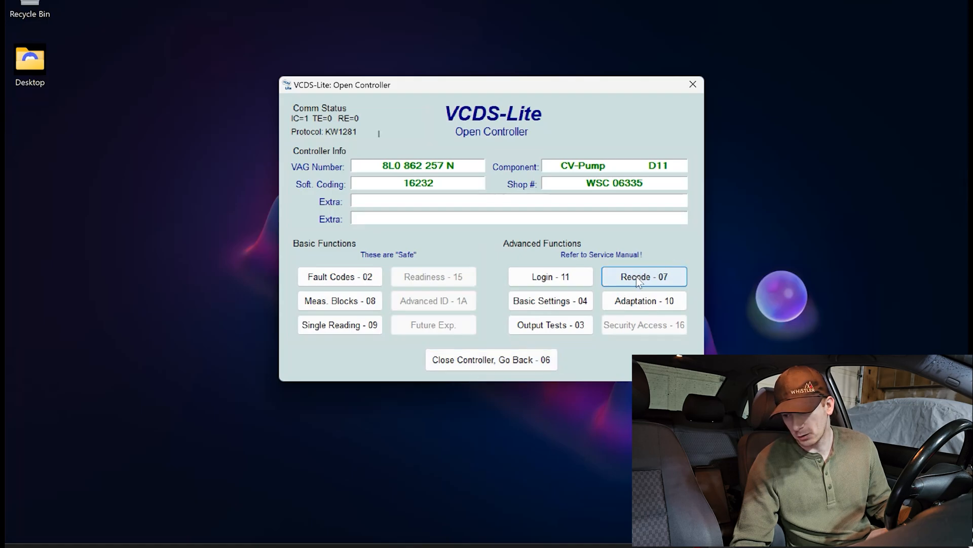
left_click(644, 276)
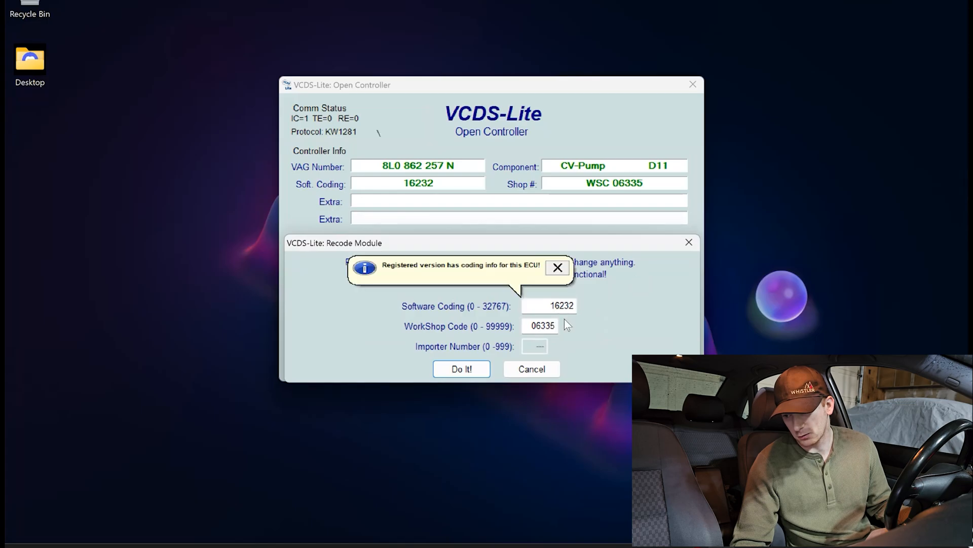
left_click(557, 267)
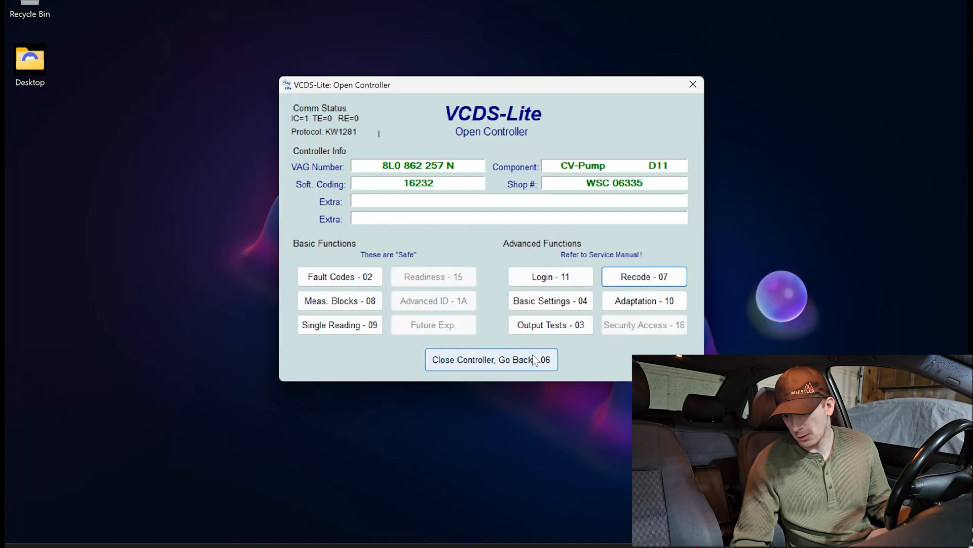
Step: Close the controller, return to the main screen and exit VCDS-Lite
left_click(491, 359)
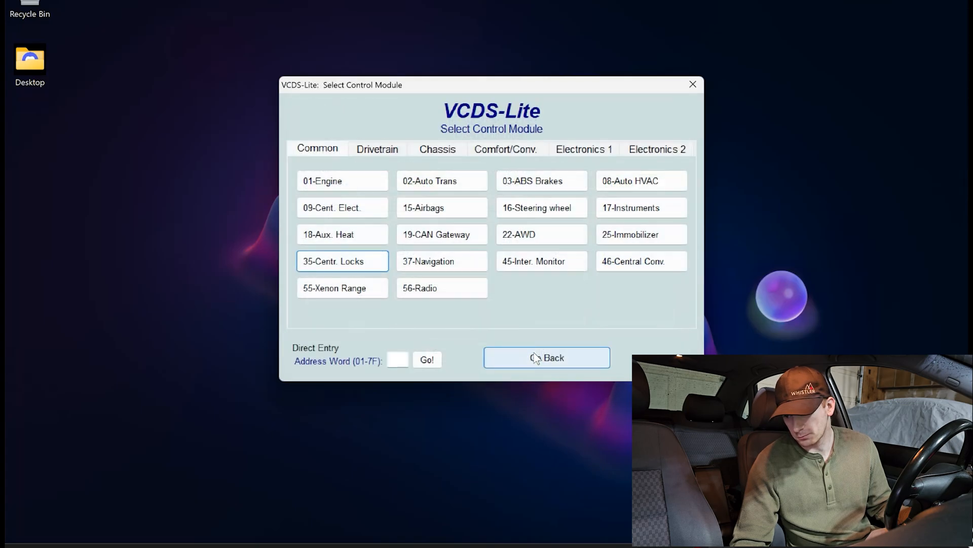
left_click(546, 357)
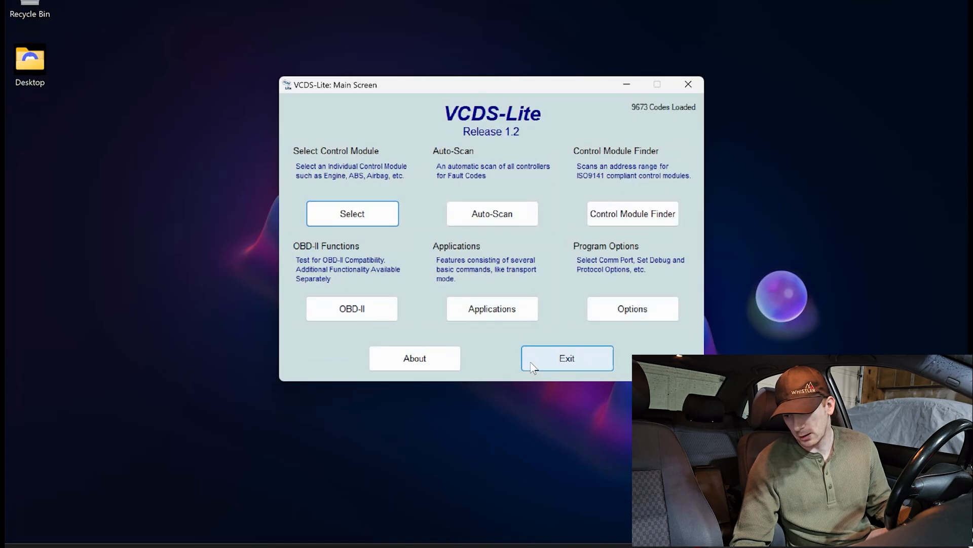
left_click(566, 358)
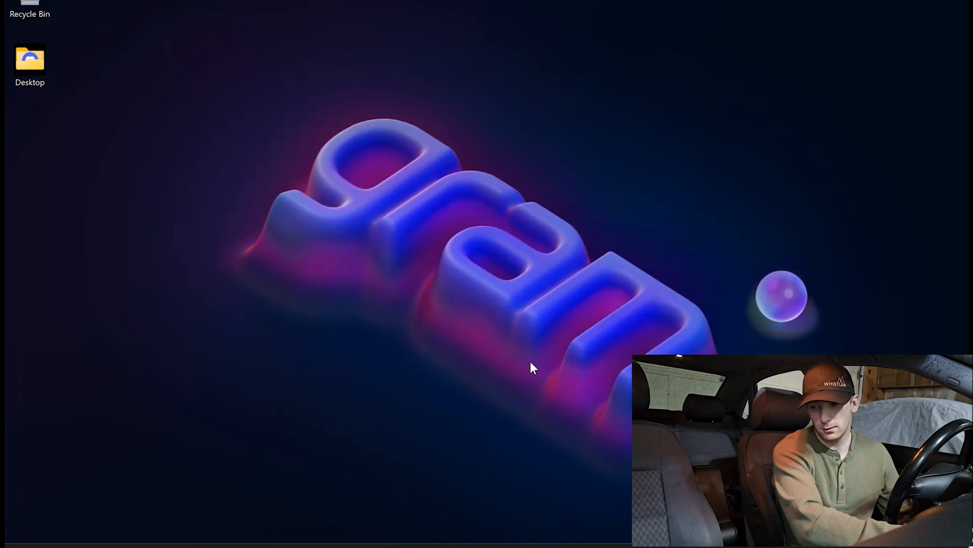